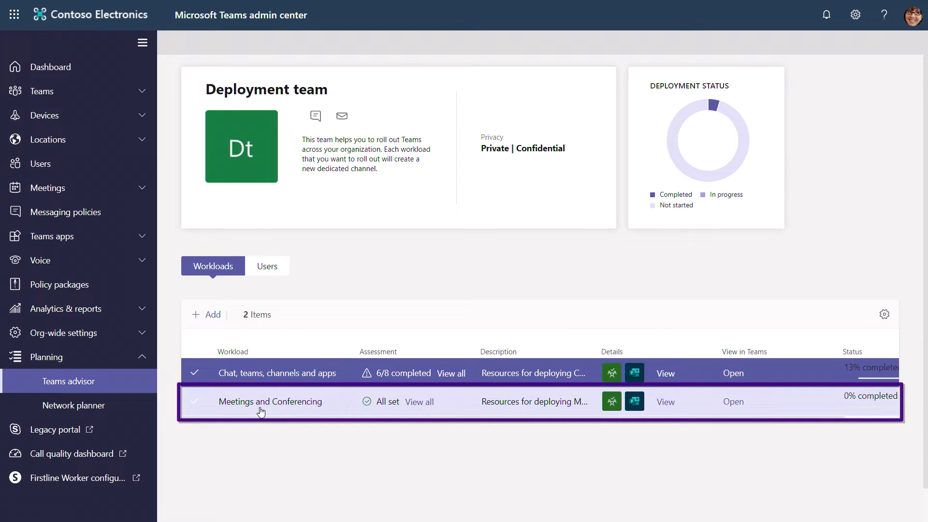
pyautogui.moveTo(302, 458)
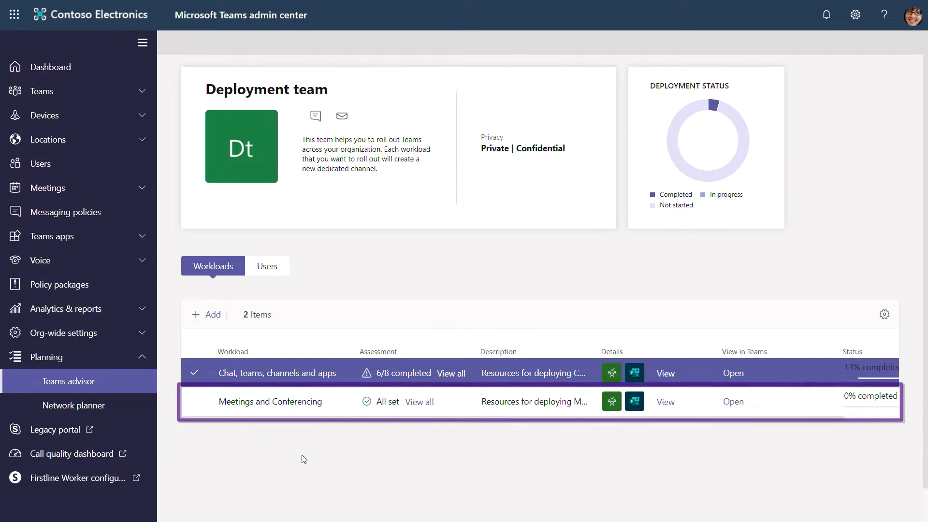
# - Review the chat workload's assessment results and move to the Deployment team's Users list
pyautogui.click(451, 373)
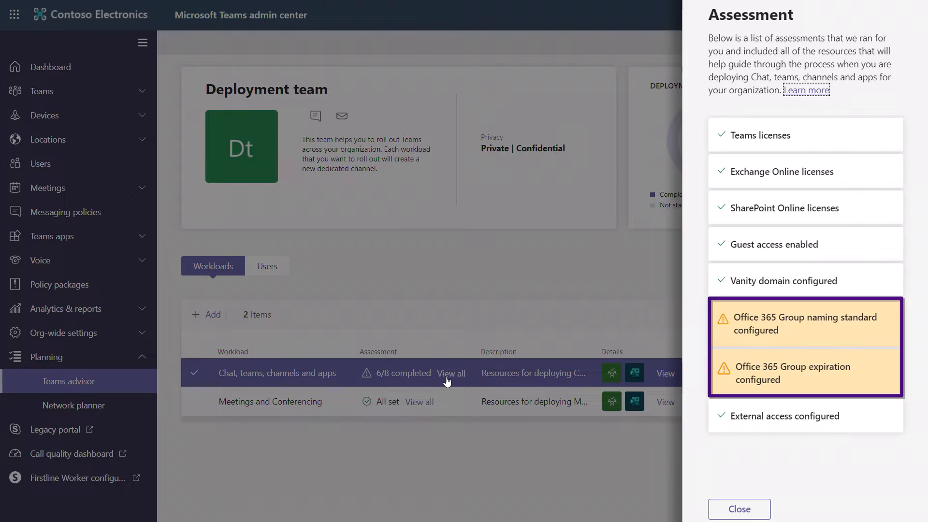
pyautogui.click(737, 509)
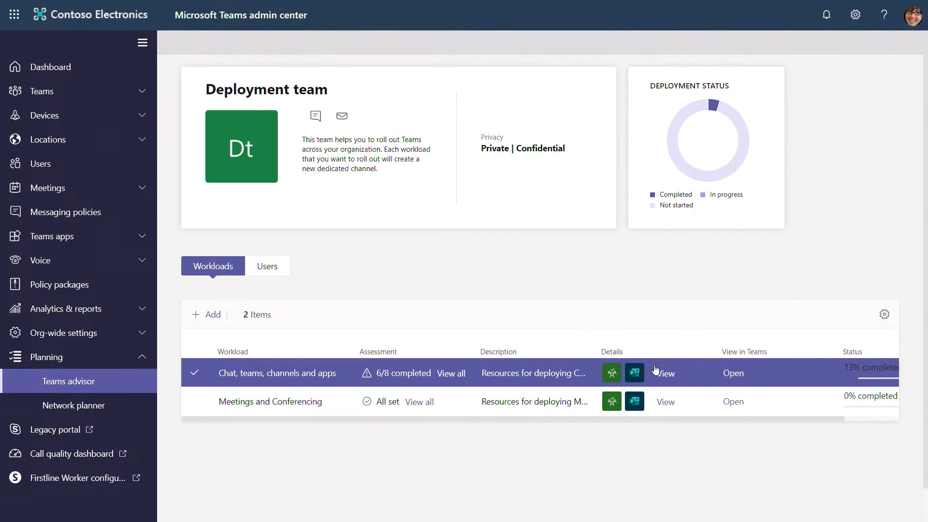
pyautogui.click(665, 374)
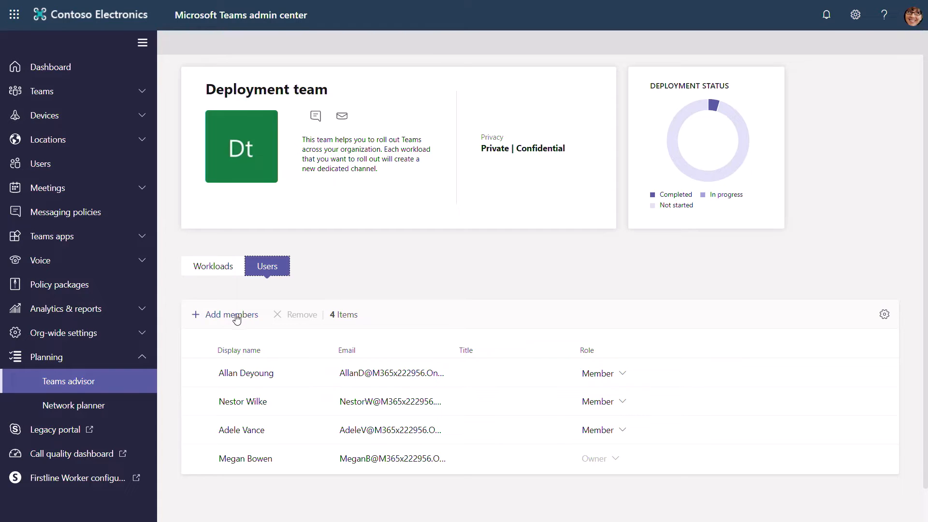
pyautogui.click(230, 314)
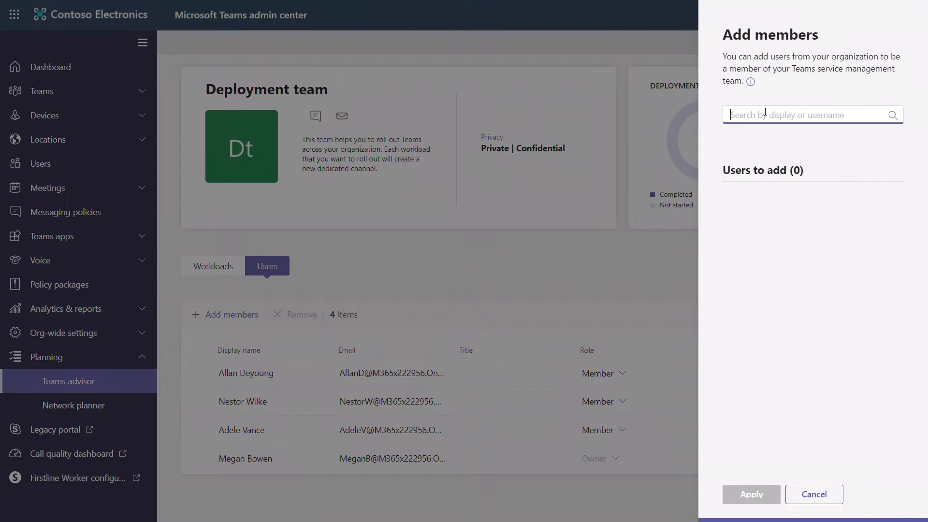
pyautogui.write('e')
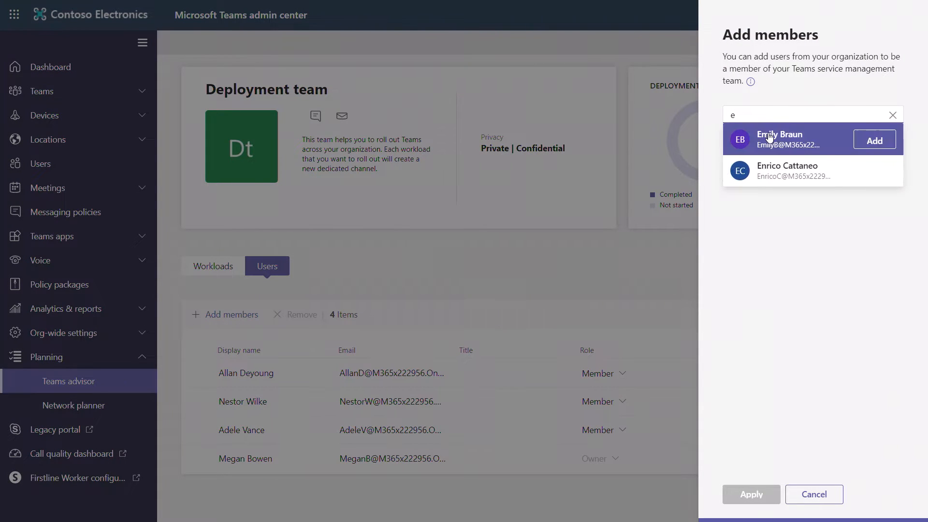
pyautogui.click(874, 139)
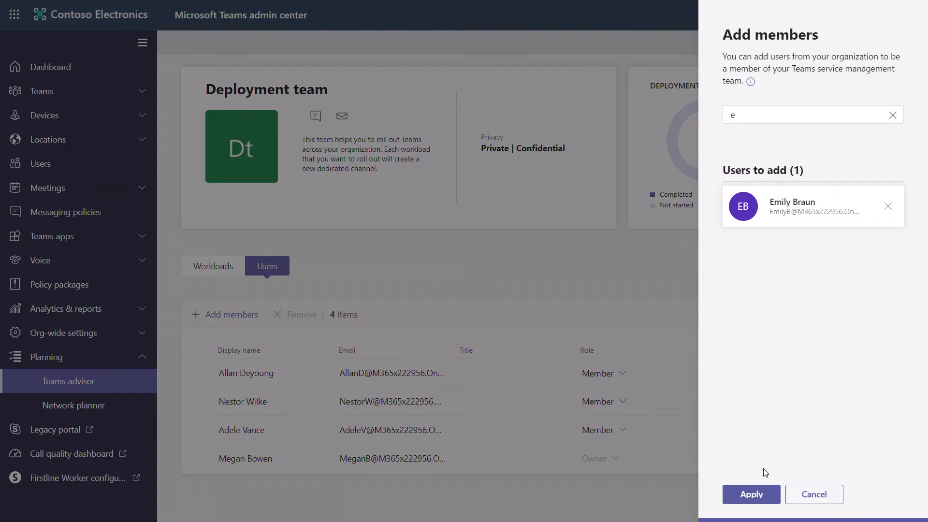
pyautogui.click(750, 494)
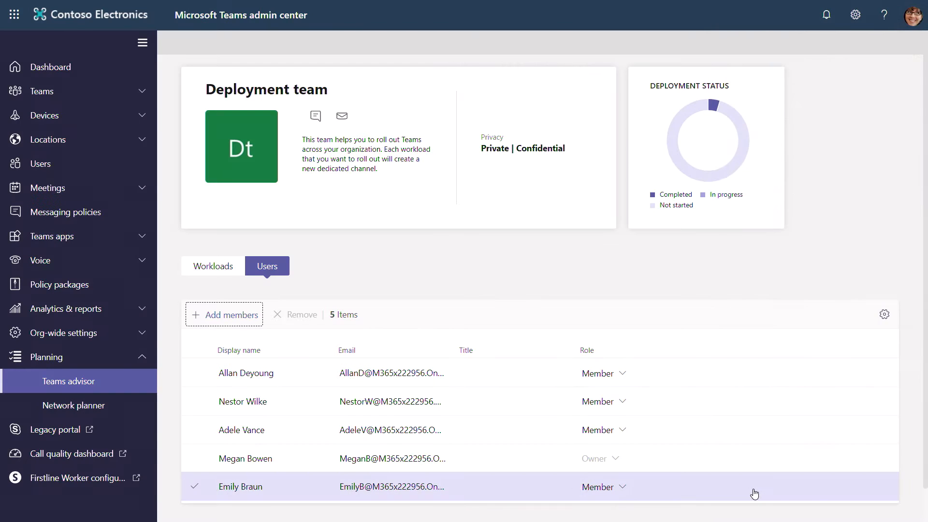
pyautogui.click(212, 266)
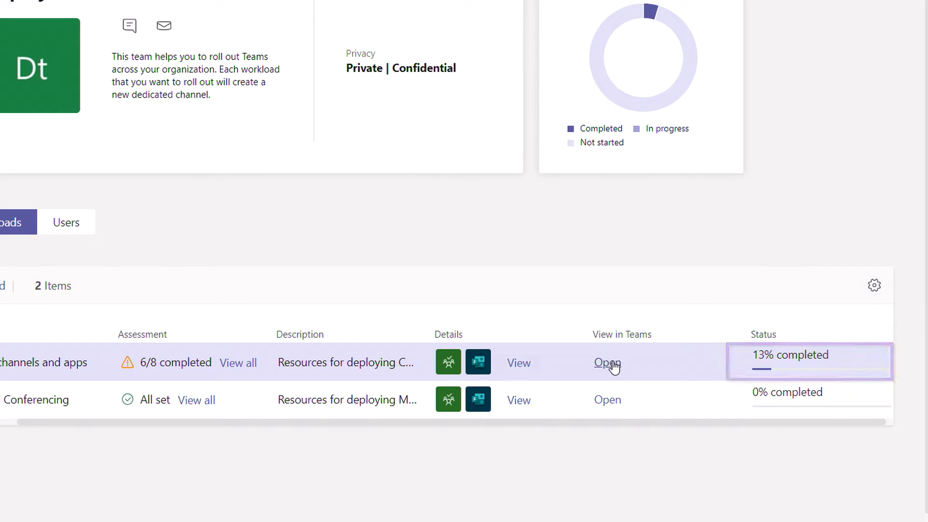
# - In Teams Planner, give the 'Configure and validate Teams settings' task a due date of 11/30/2019
pyautogui.click(607, 362)
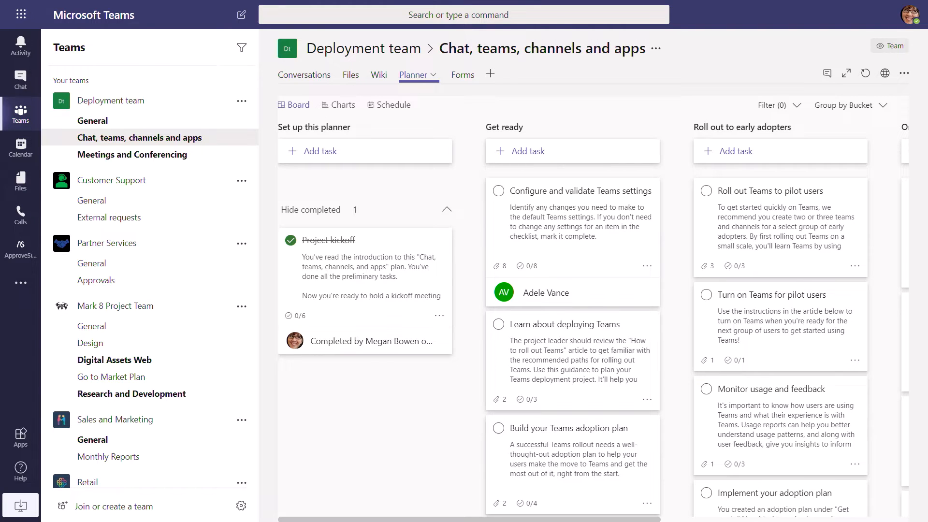
pyautogui.click(140, 136)
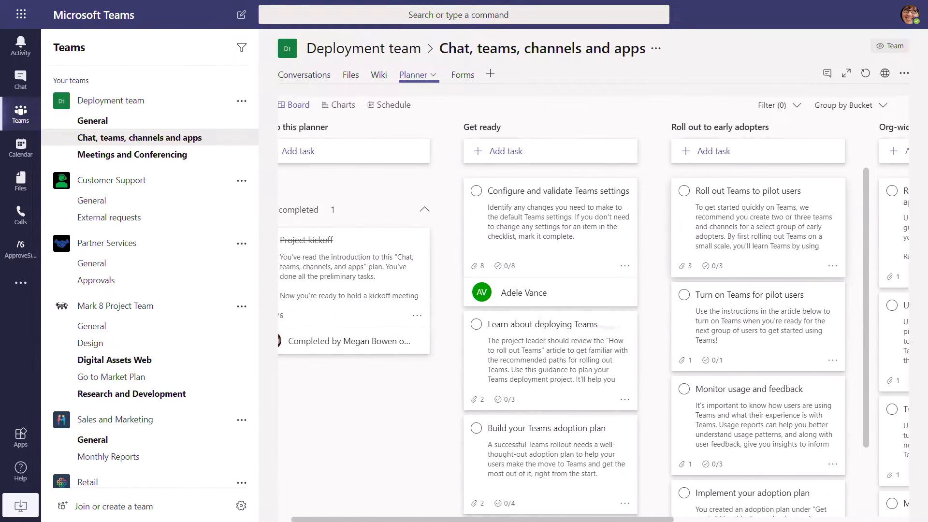
pyautogui.click(556, 190)
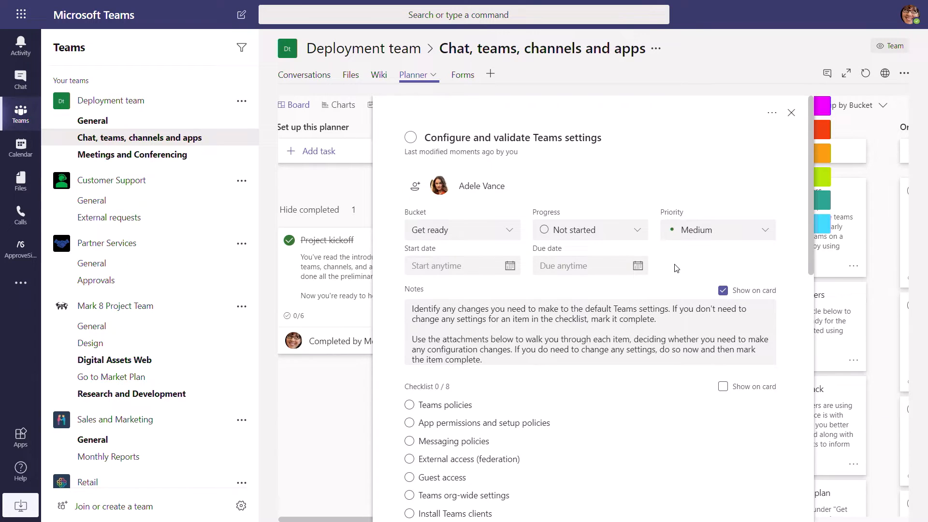
pyautogui.click(637, 265)
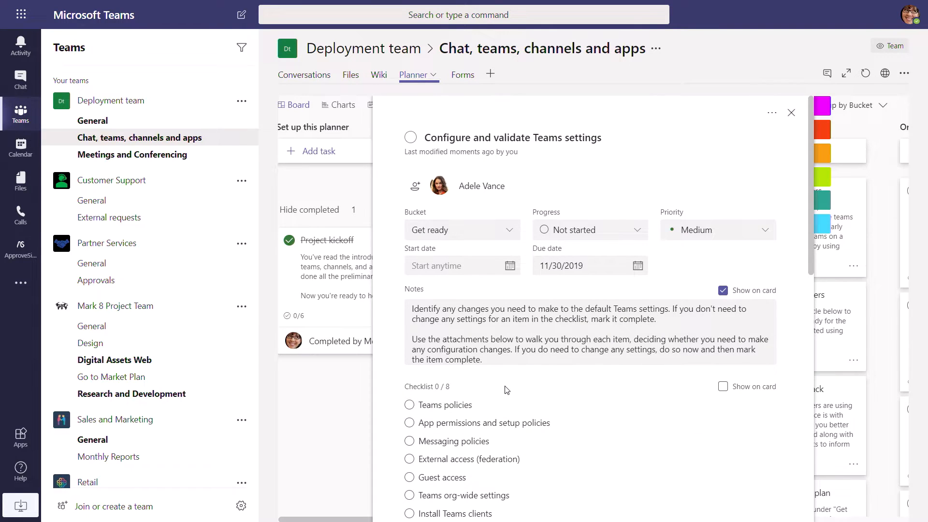
# - Scroll the task details down to its eight policy attachments
pyautogui.scroll(-3)
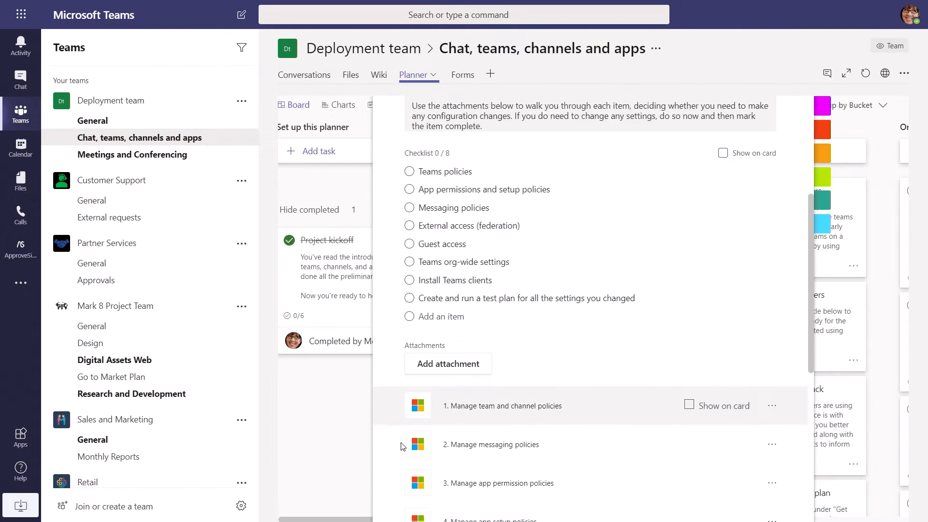
pyautogui.scroll(-3)
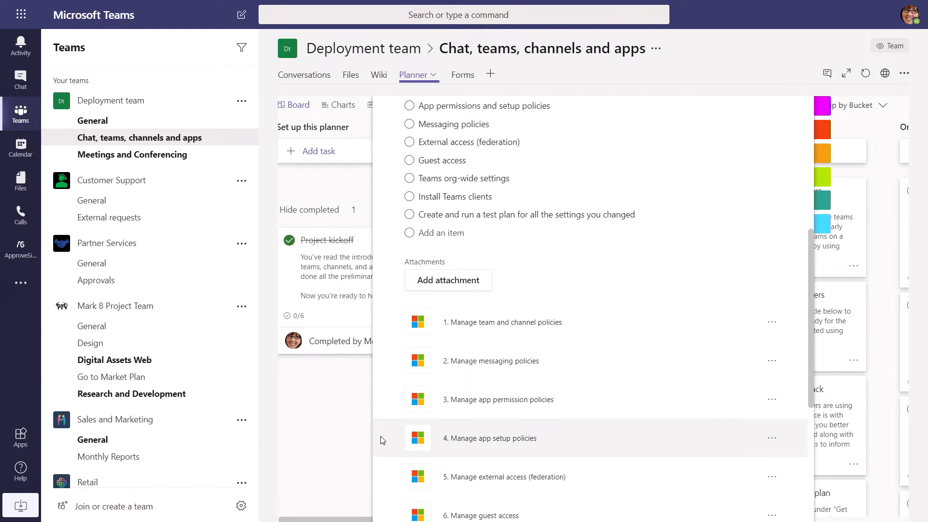
pyautogui.scroll(-3)
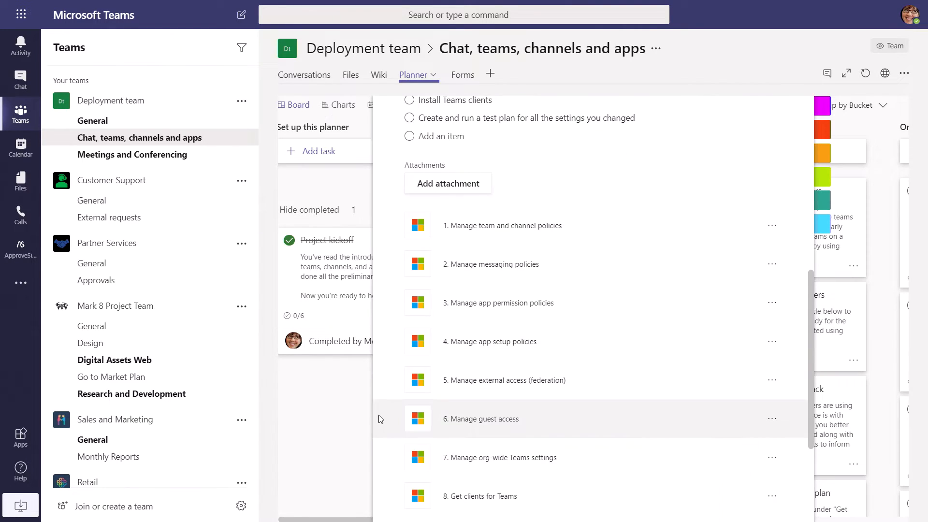
# - View a workload's details with the per-site network assessment task, then return to the Teams advisor overview
pyautogui.click(452, 74)
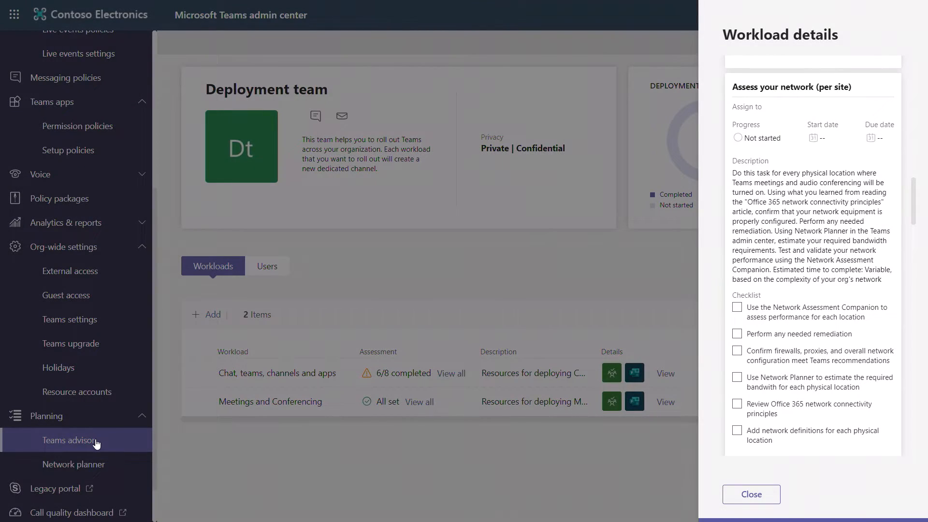
pyautogui.click(74, 405)
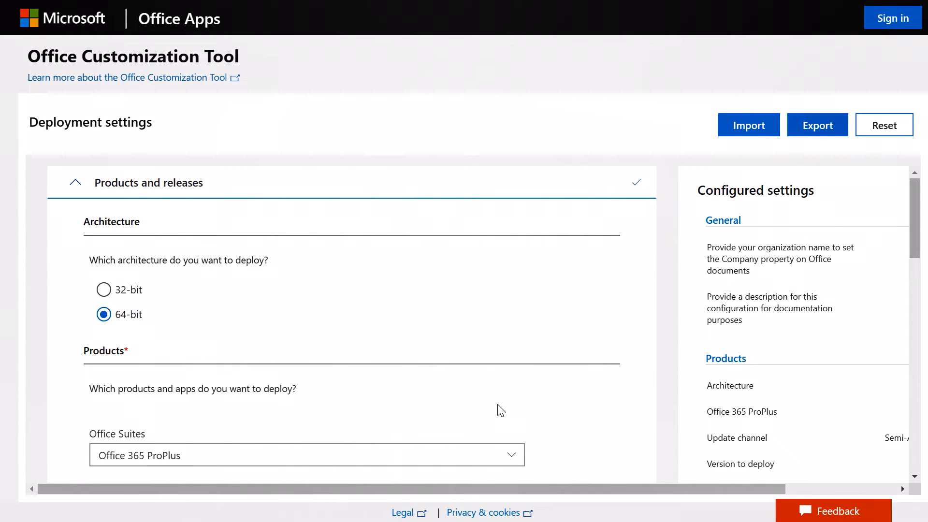
# - Exclude Teams from the Office deployment's app list, alongside OneDrive (Groove) and OneNote 2016
pyautogui.scroll(-3)
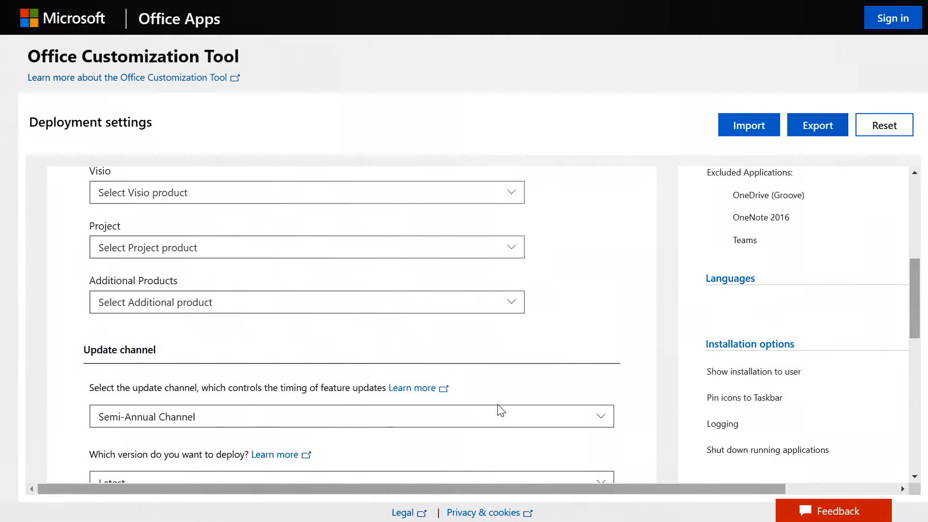
pyautogui.scroll(-3)
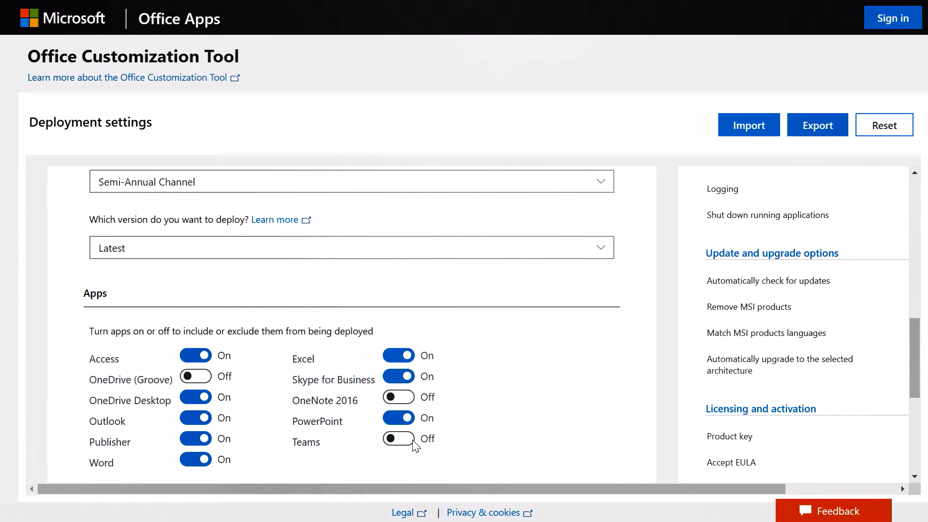
pyautogui.click(398, 439)
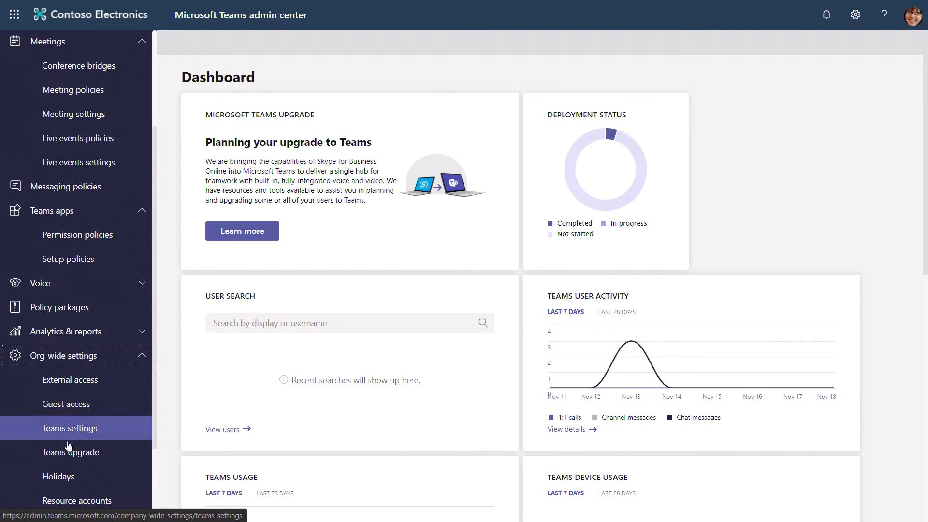
# - Review org-wide External access, then Guest access with guest calling, meeting and messaging options all on
pyautogui.click(69, 379)
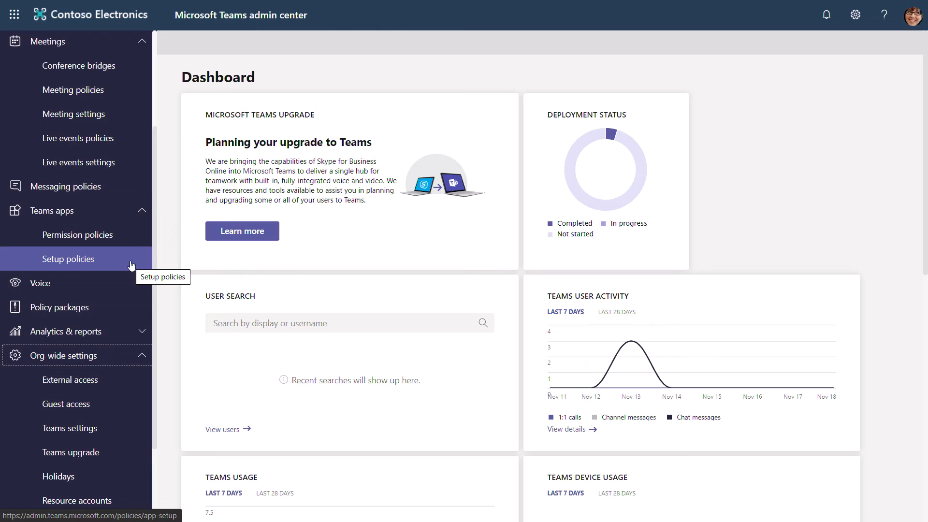
pyautogui.click(69, 379)
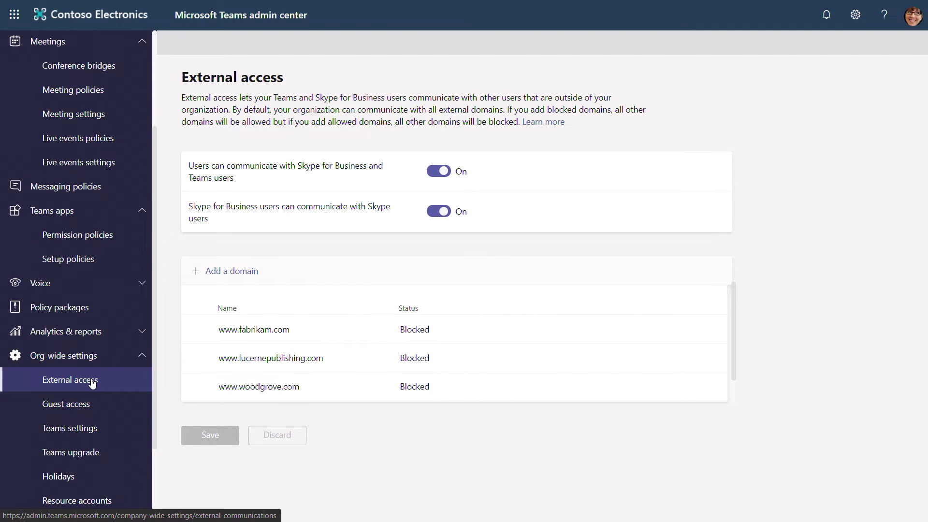
pyautogui.click(66, 404)
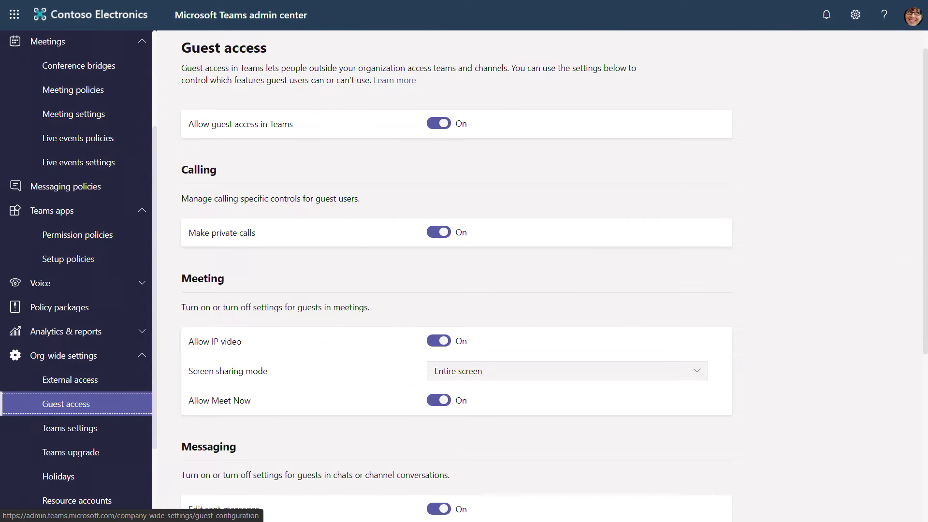
pyautogui.scroll(-3)
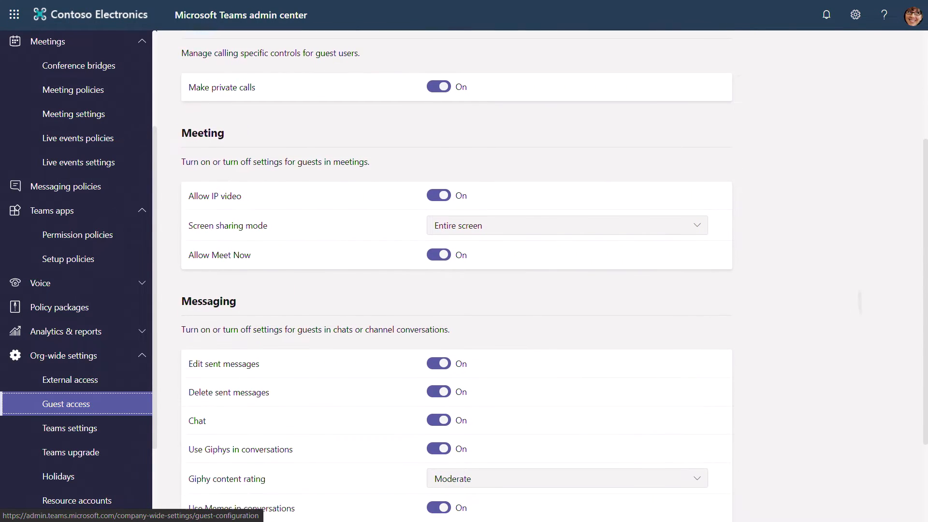
pyautogui.scroll(-3)
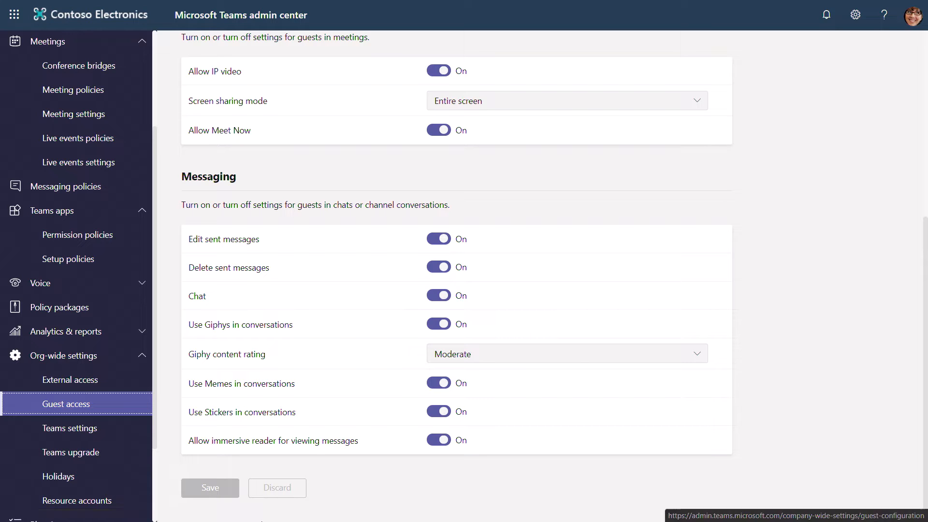
# - Turn Google Drive off as a Files storage option, then review Teams upgrade coexistence mode (Teams only)
pyautogui.click(69, 428)
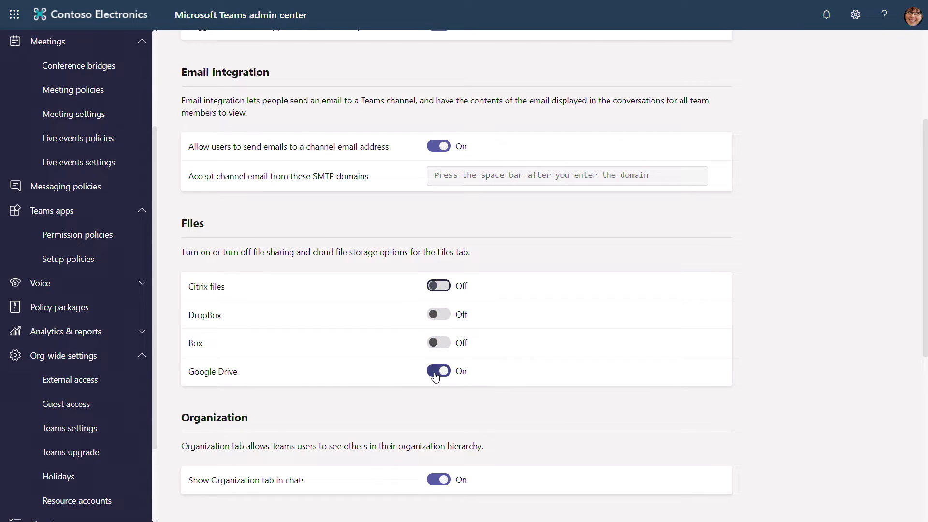
pyautogui.click(438, 371)
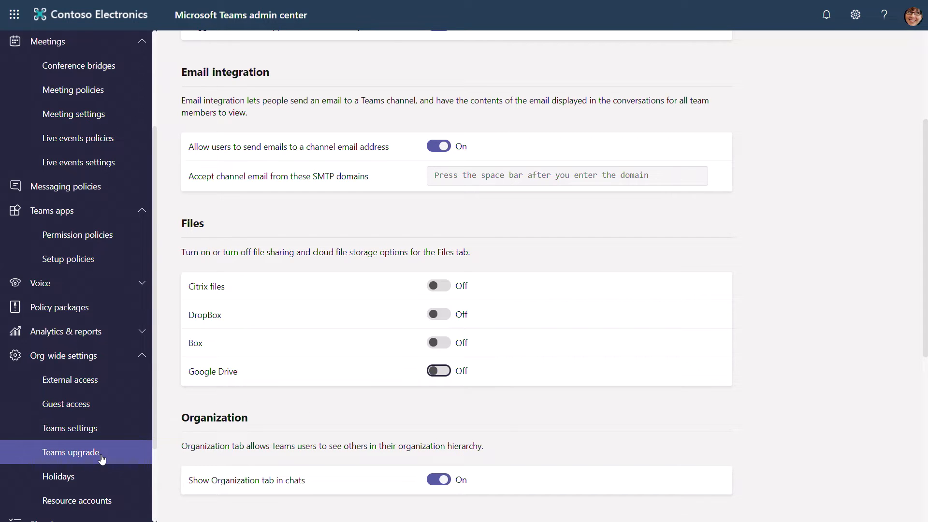
pyautogui.click(70, 452)
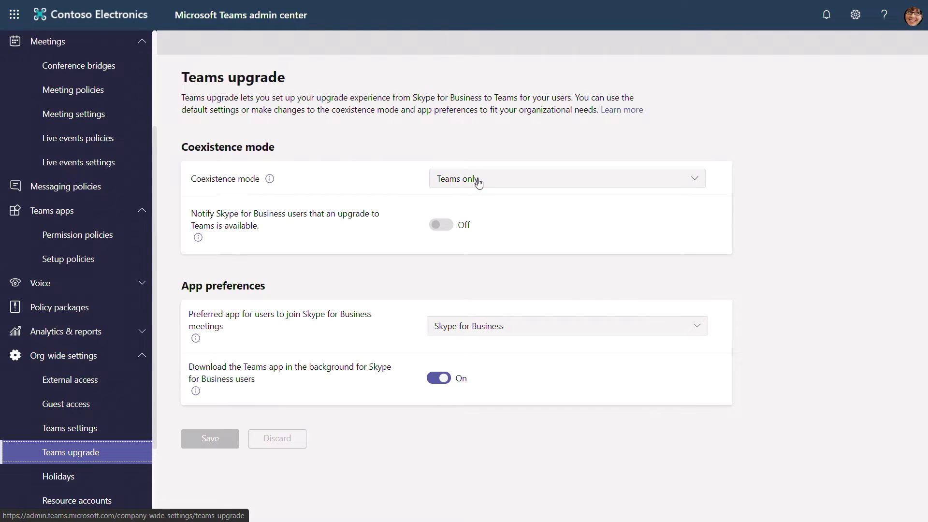
pyautogui.click(566, 178)
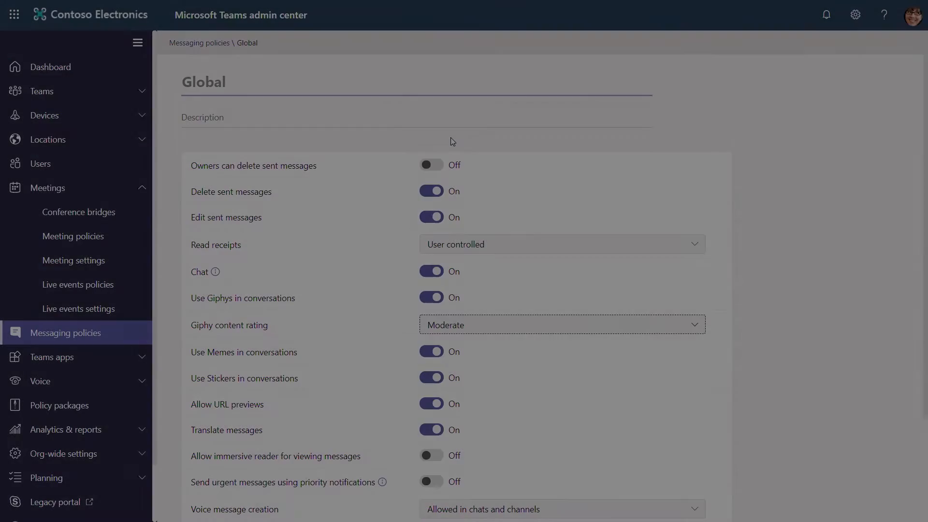
# - In the Global messaging policy, review Giphy content rating choices and keep Moderate
pyautogui.scroll(-3)
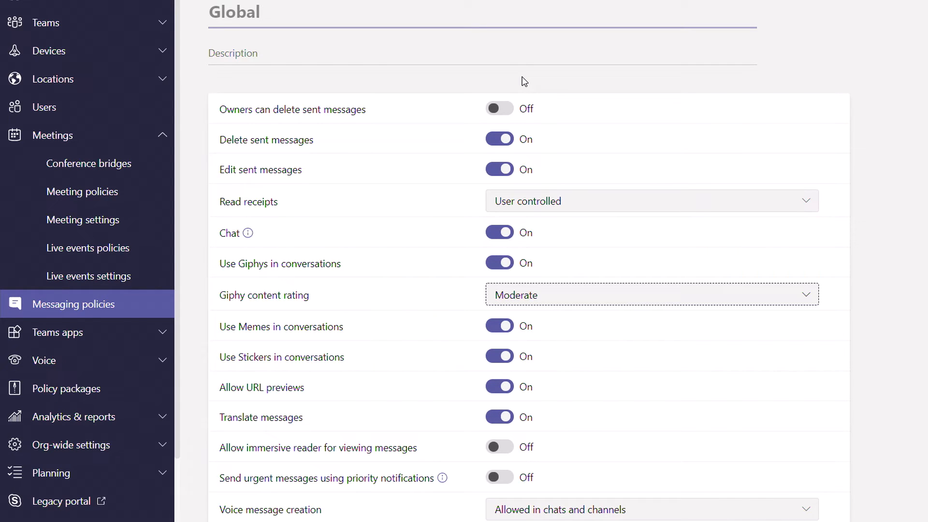
pyautogui.moveTo(344, 170)
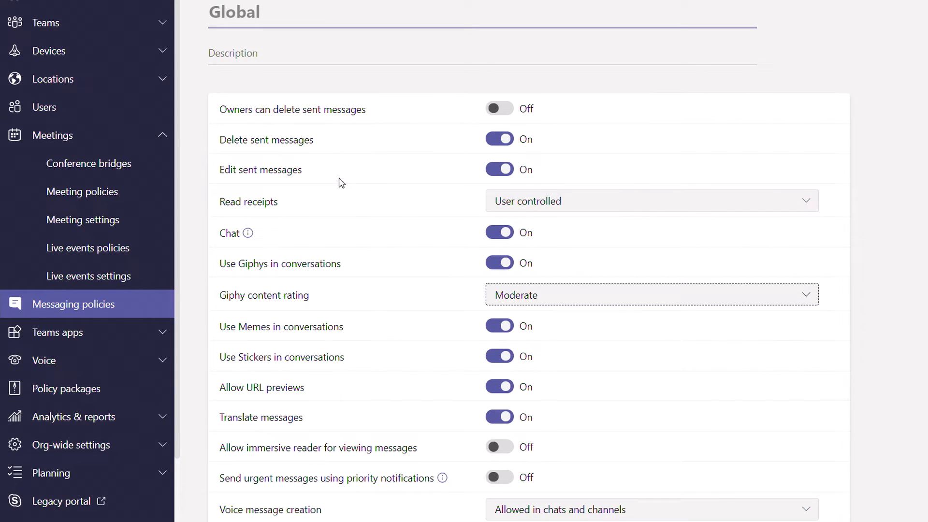
pyautogui.click(649, 294)
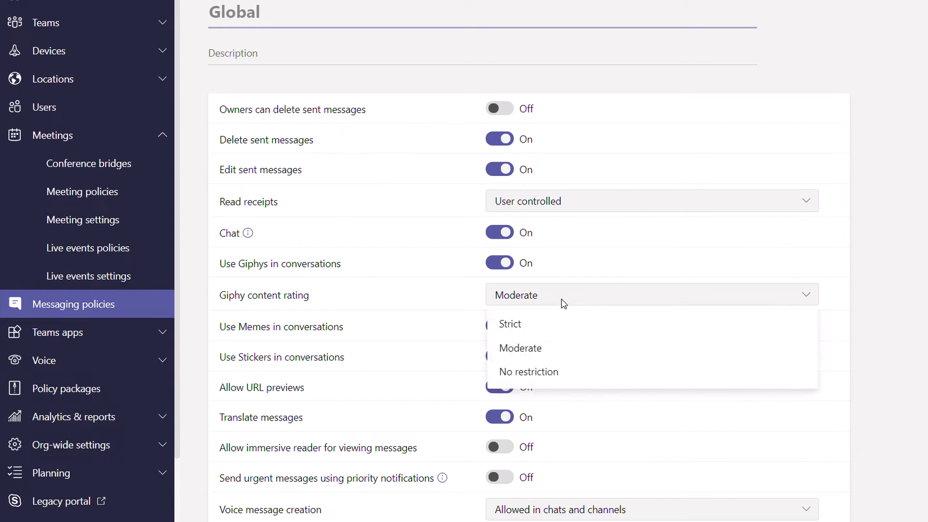
pyautogui.moveTo(529, 371)
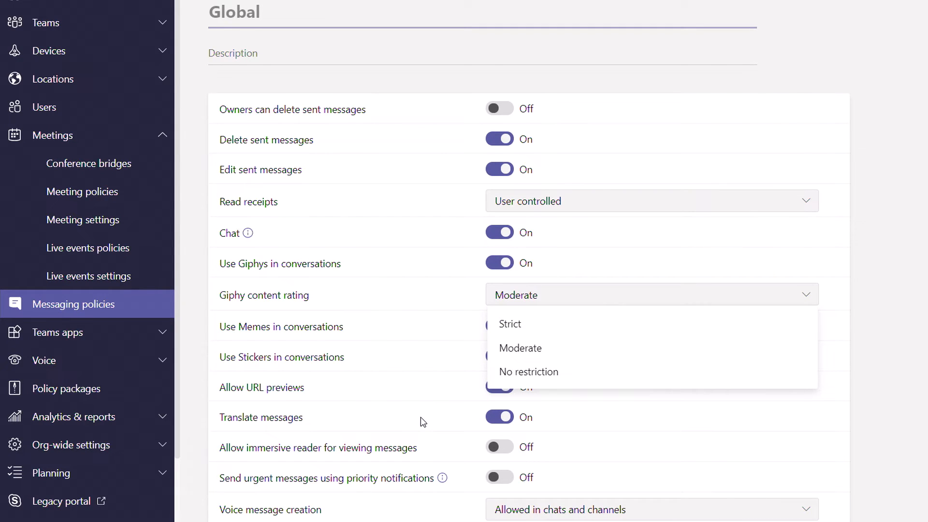
pyautogui.click(519, 347)
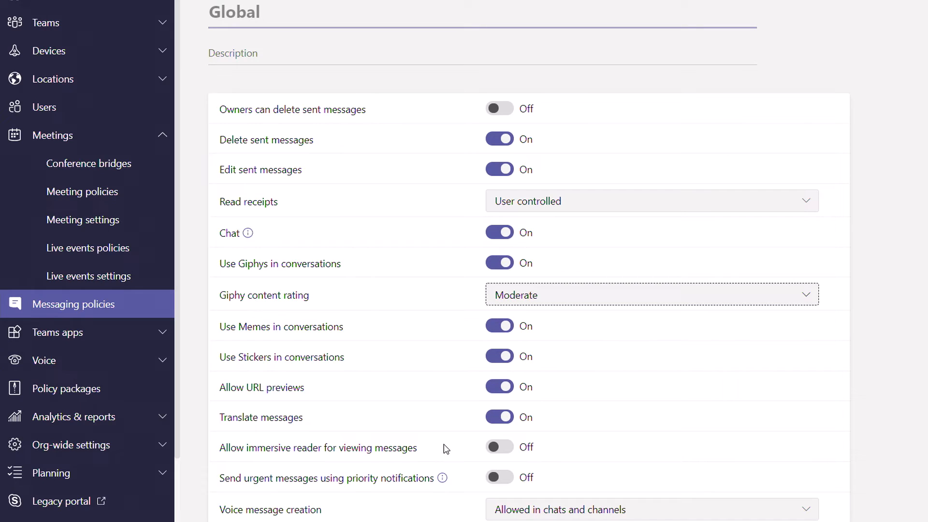
pyautogui.click(498, 447)
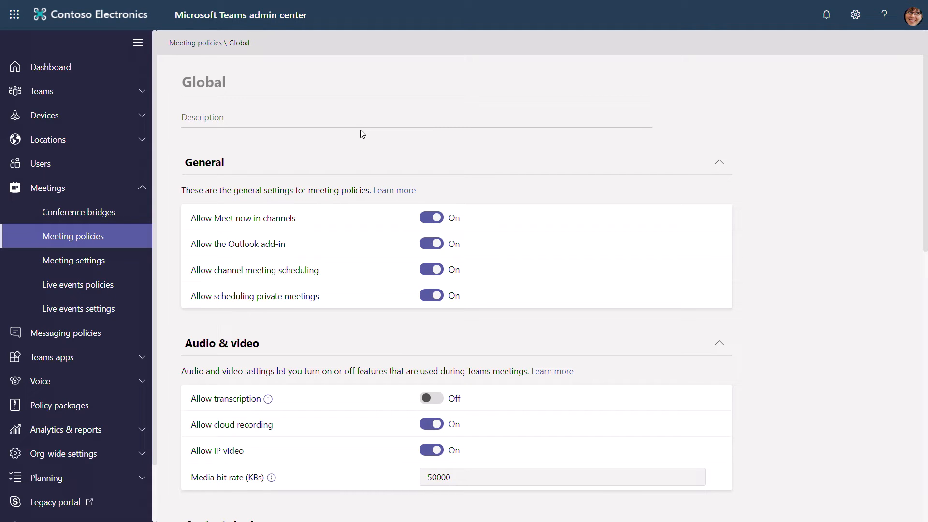
# - Scroll the Global meeting policy through Audio & video to Content sharing, screen sharing set to entire screen
pyautogui.scroll(-3)
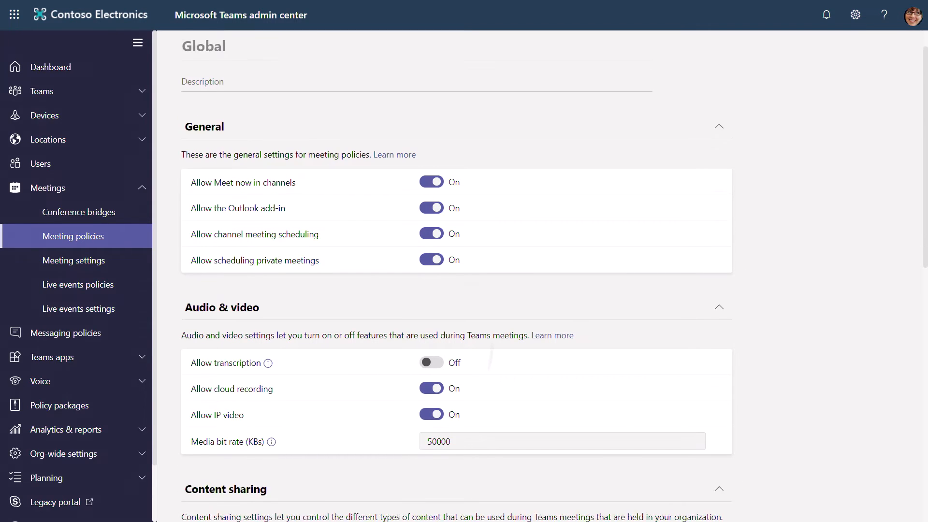
pyautogui.scroll(-3)
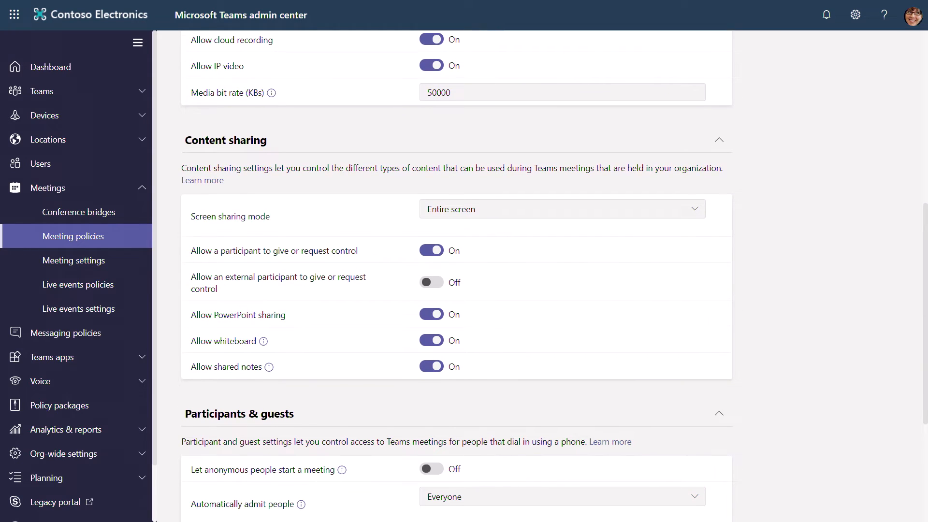